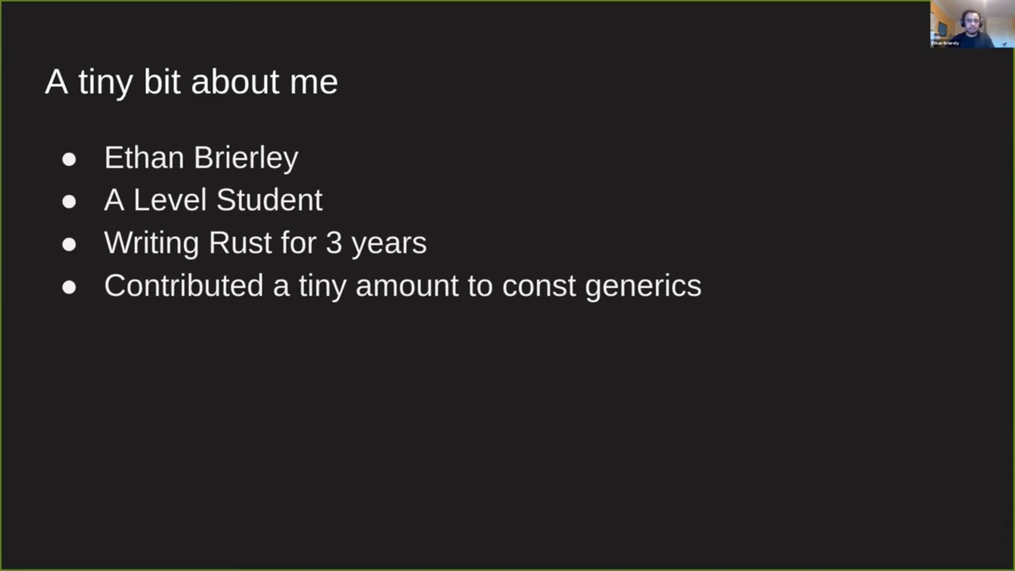
{"action": "key", "text": "Right"}
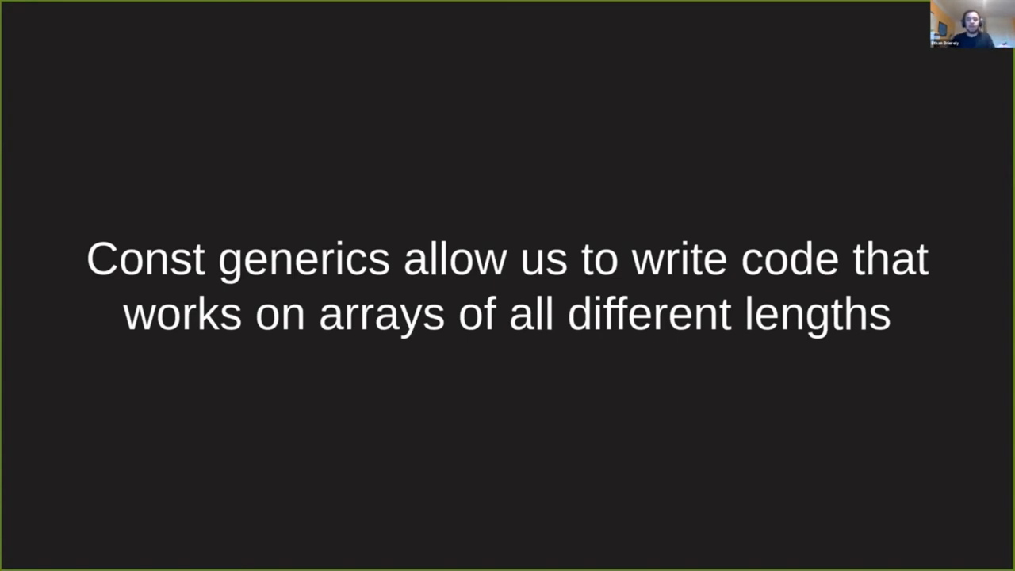
{"action": "key", "text": "Right"}
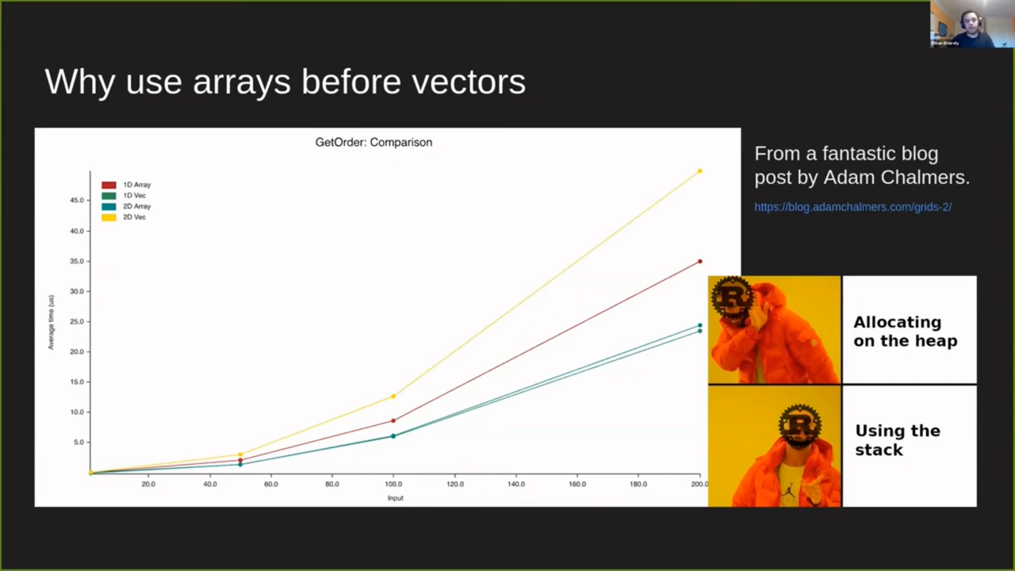
{"action": "key", "text": "Right"}
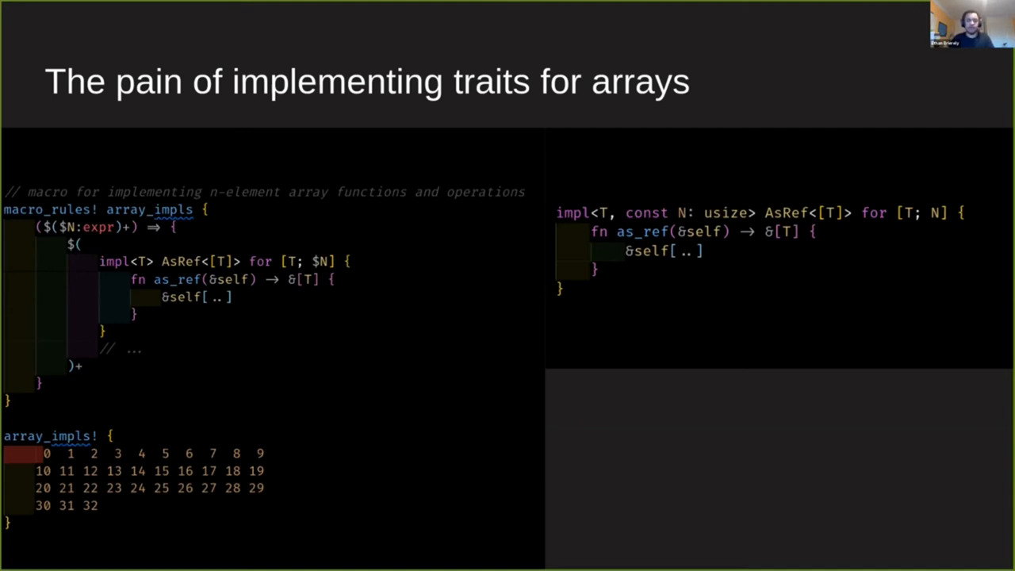
{"action": "key", "text": "Right"}
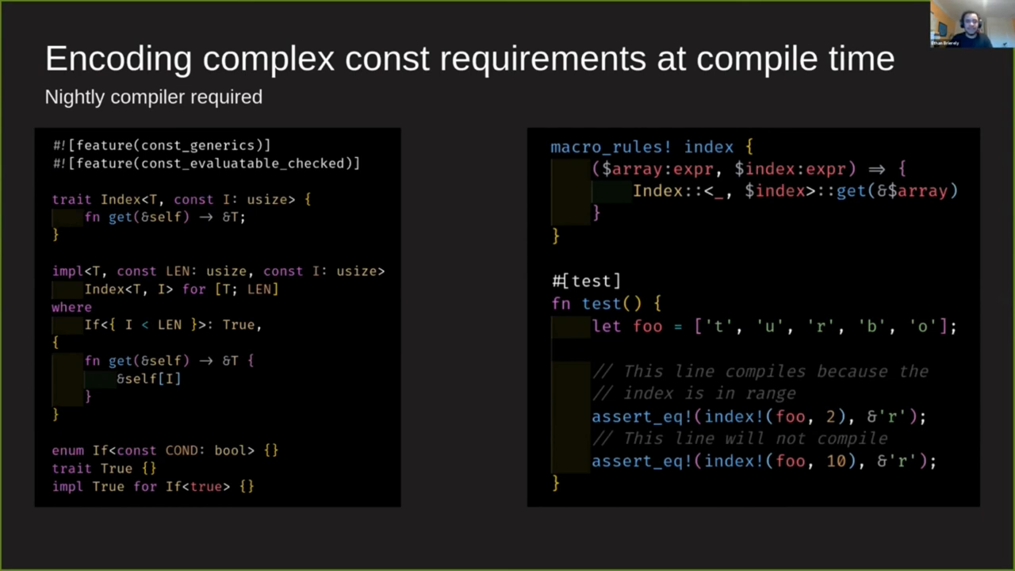
{"action": "key", "text": "Right"}
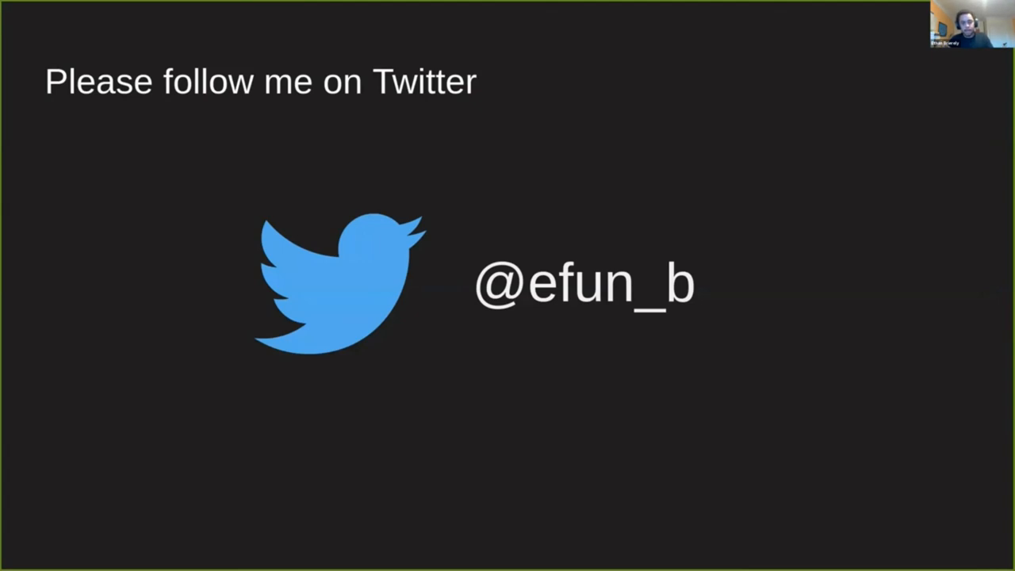